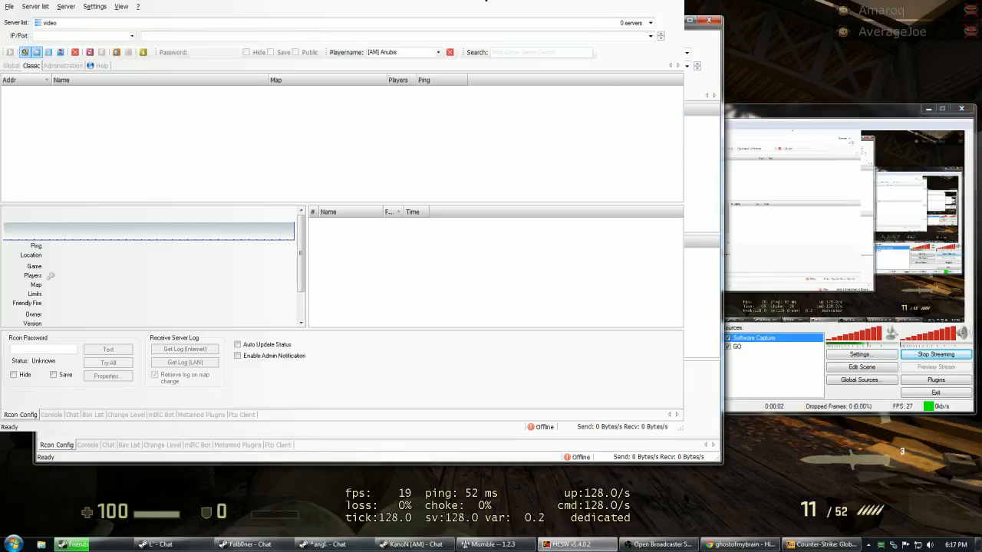
mouse_move(152, 8)
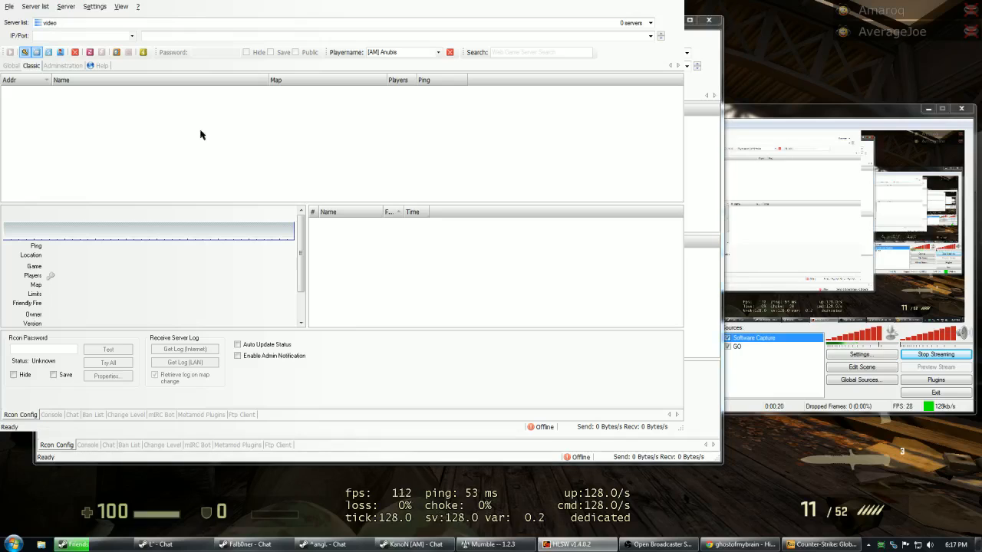
mouse_move(365, 239)
type("70.34.195.3:27017")
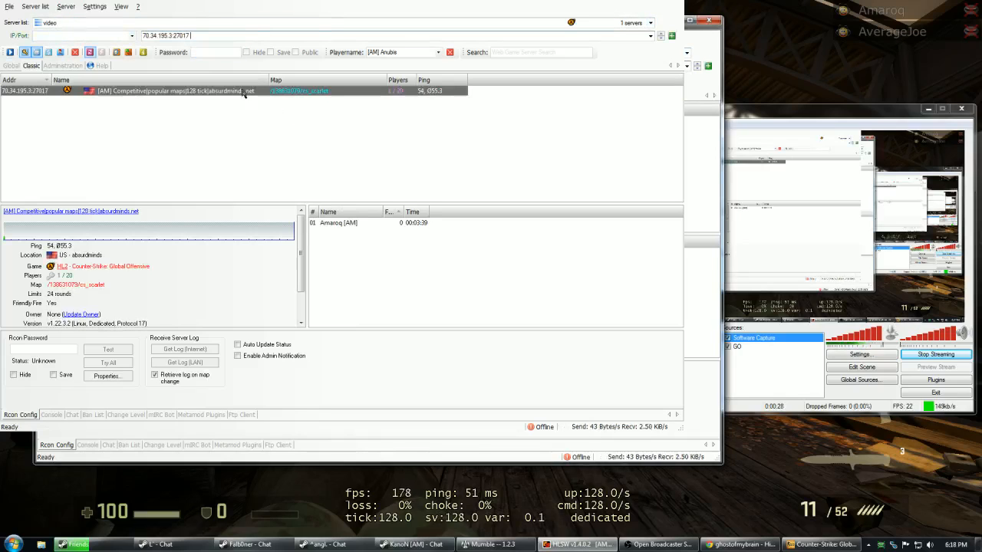
left_click(184, 37)
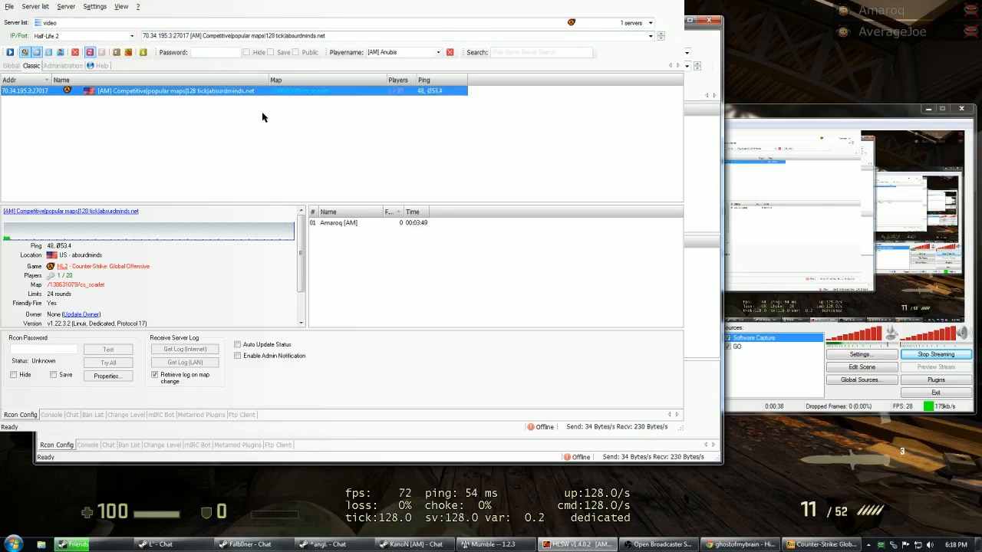
Glance at the mIRC Bot and Rcon Config panels, then show the absurdminds.net server console
left_click(160, 414)
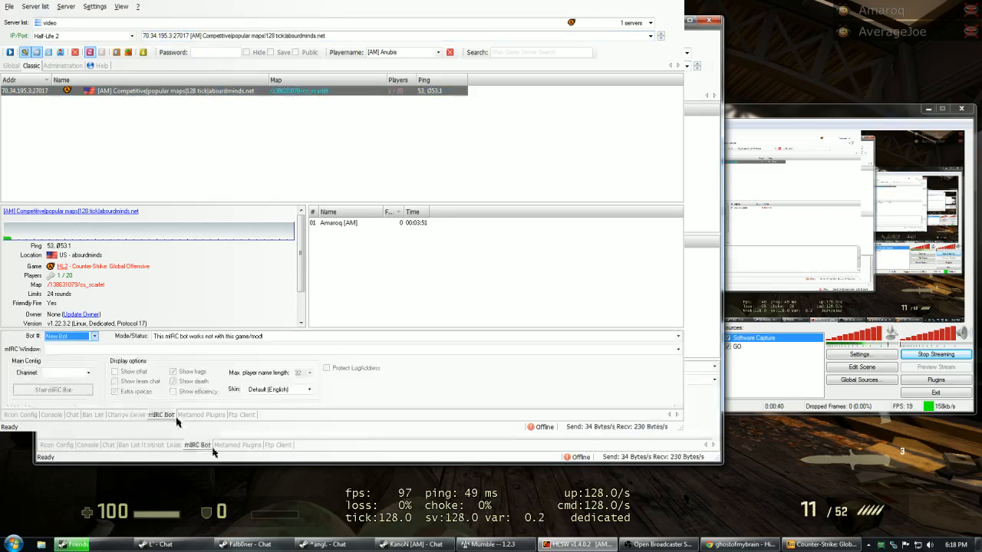
left_click(20, 414)
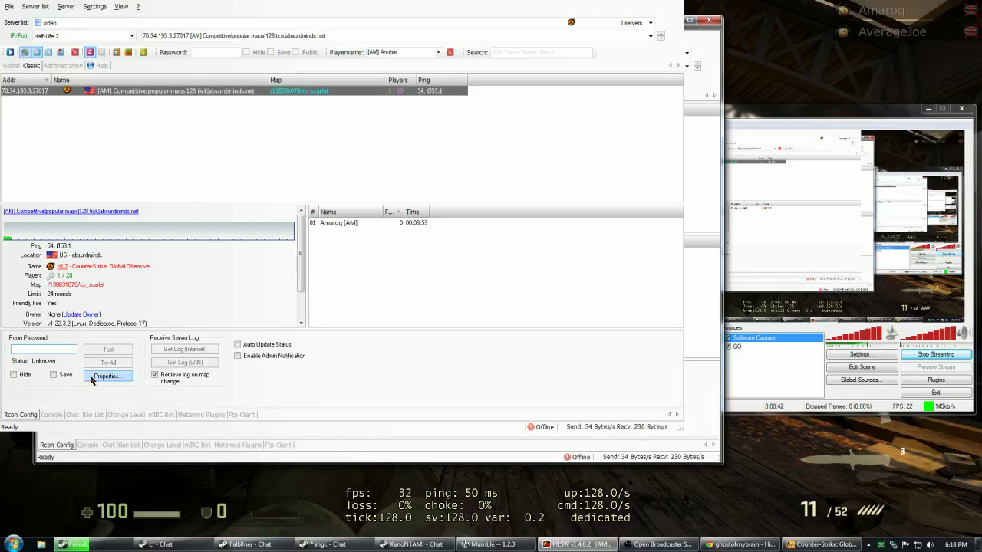
left_click(43, 350)
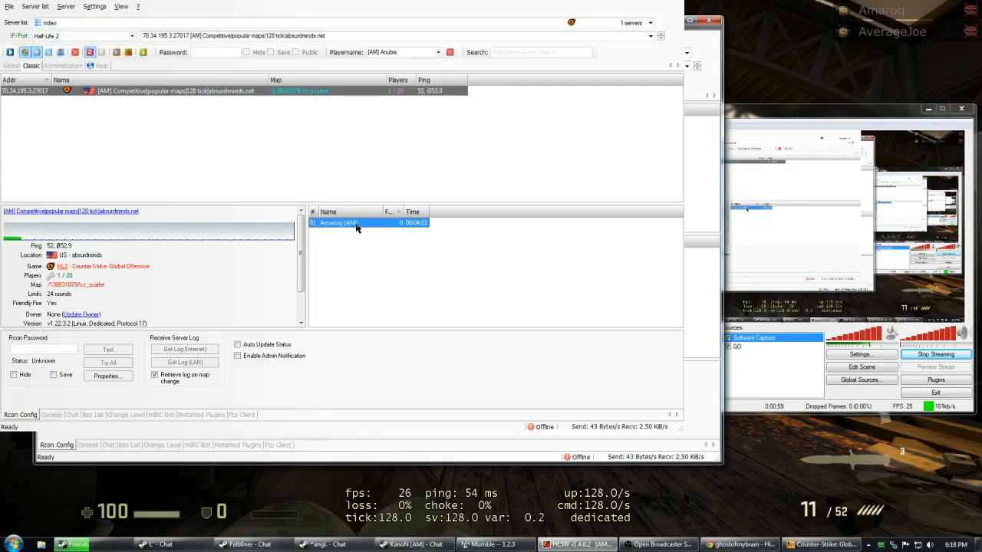
mouse_move(395, 287)
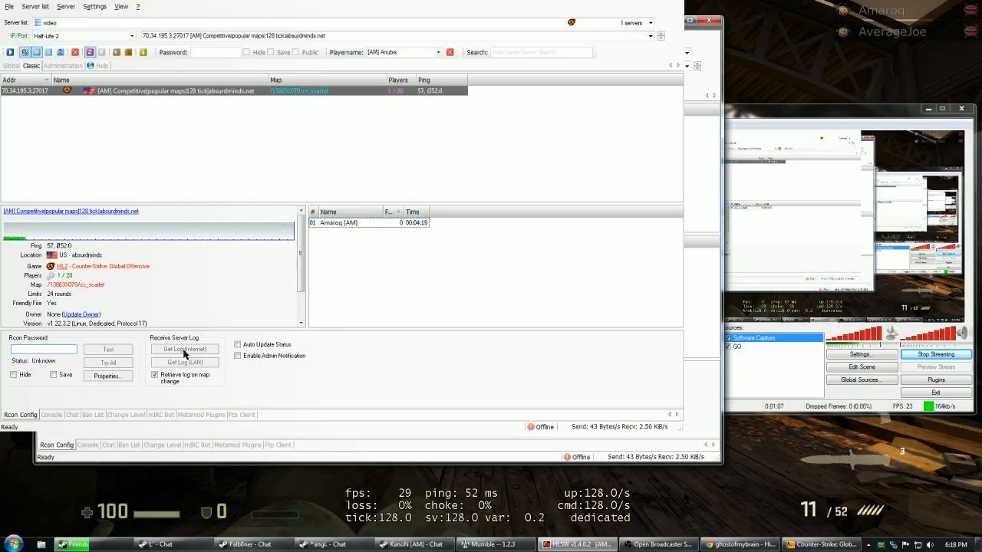
left_click(353, 223)
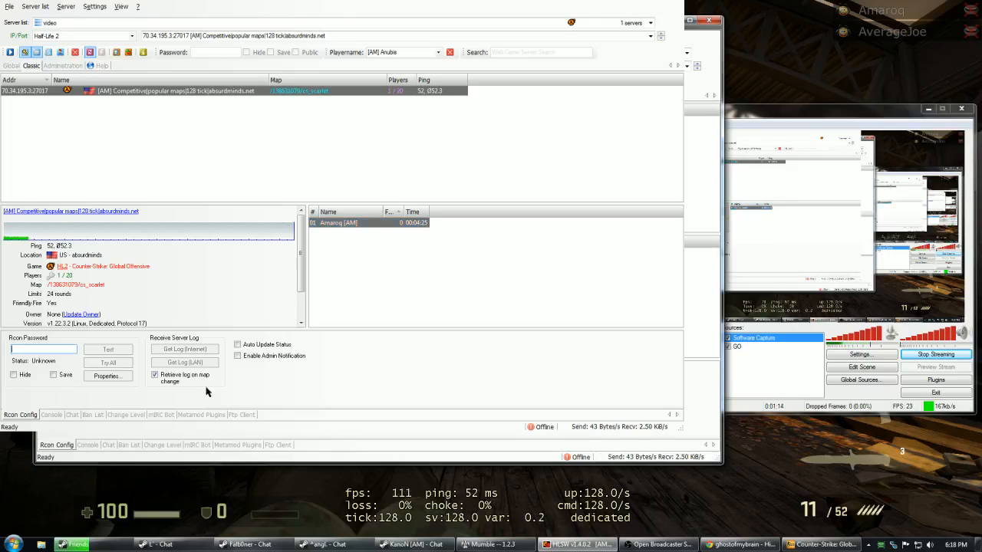
left_click(52, 414)
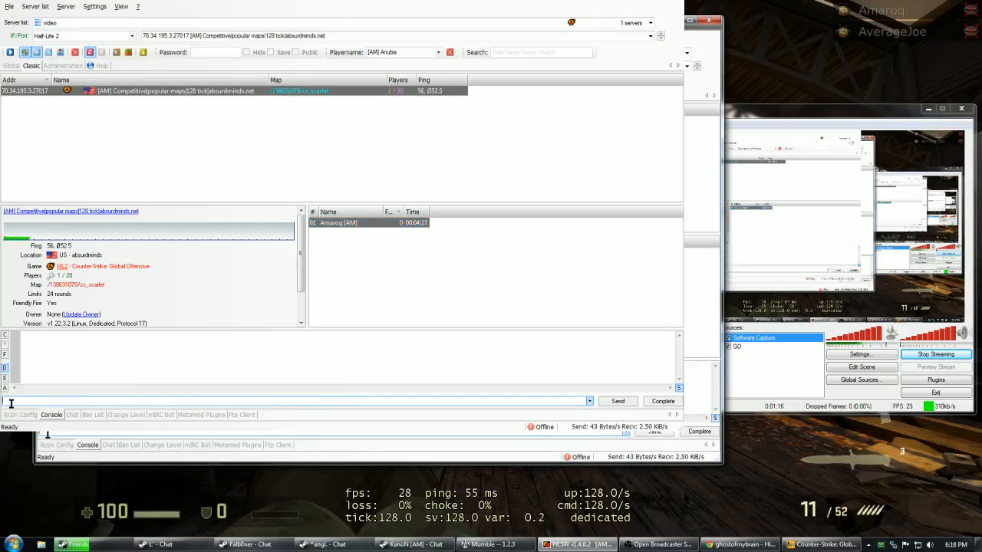
mouse_move(362, 331)
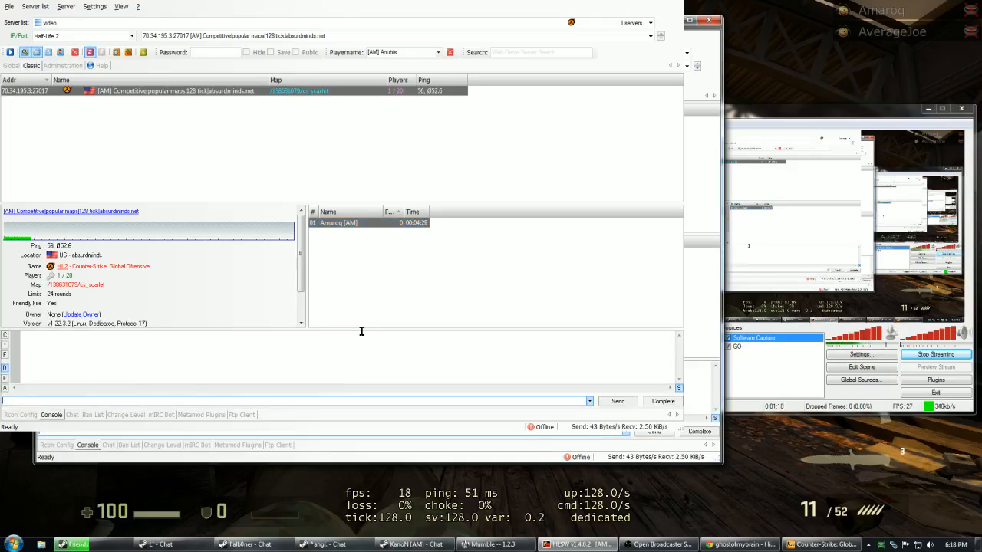
type("changelevel abd")
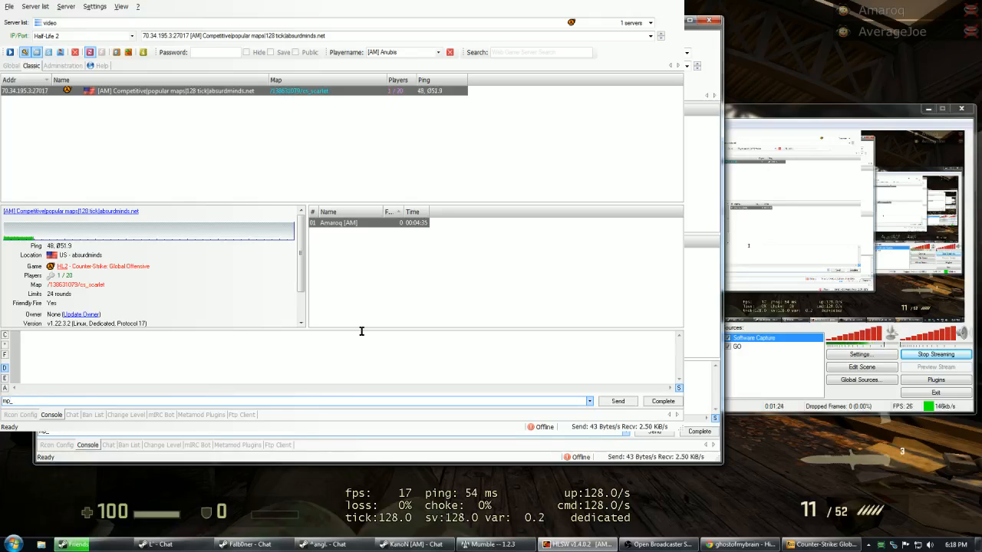
type("mp_timelimit")
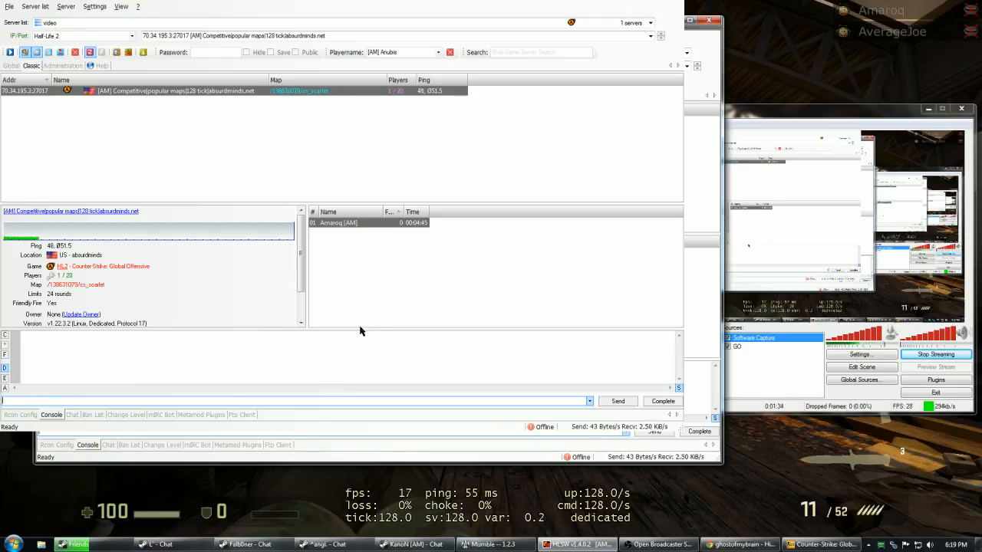
type("changelevel")
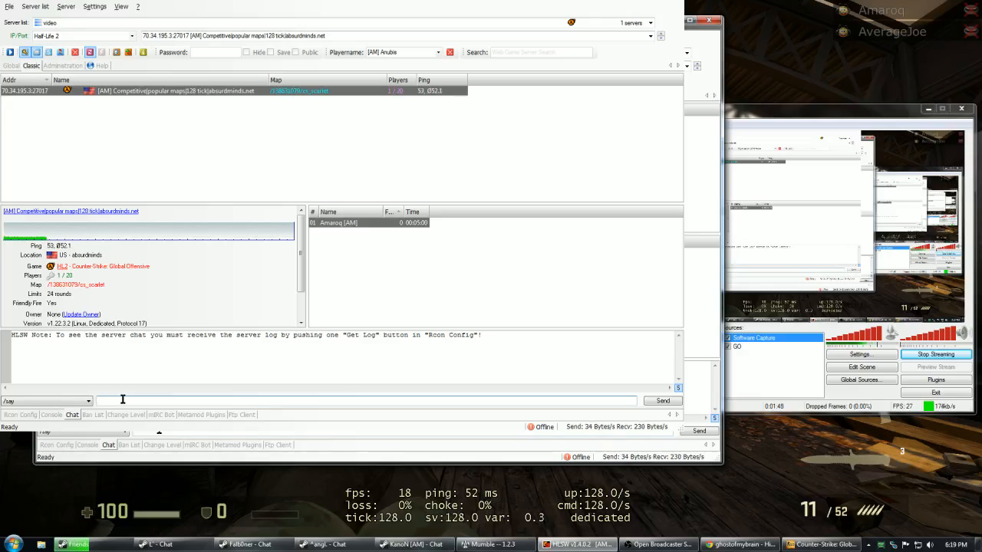
Start a chat message 'hel', then show the server's empty ban list
type("hello!")
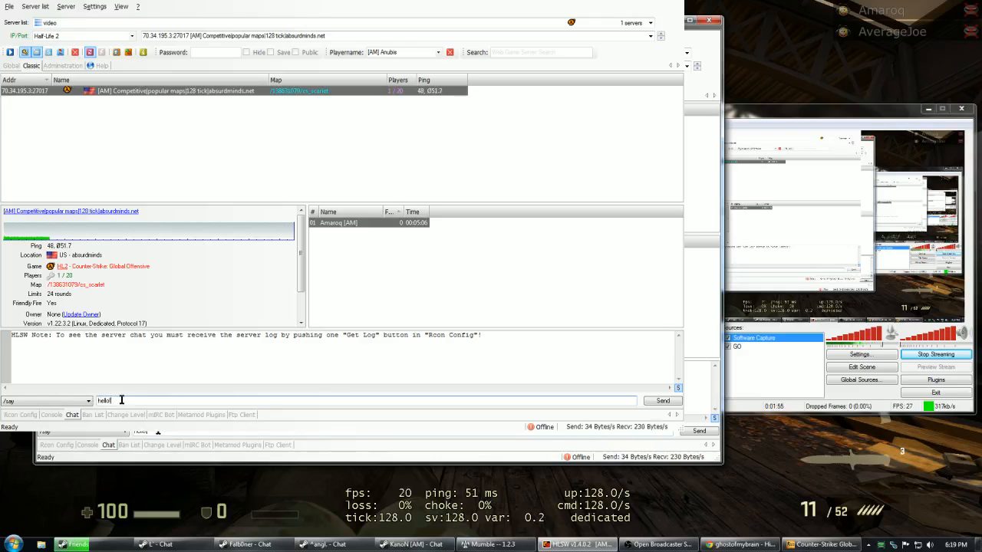
left_click(93, 414)
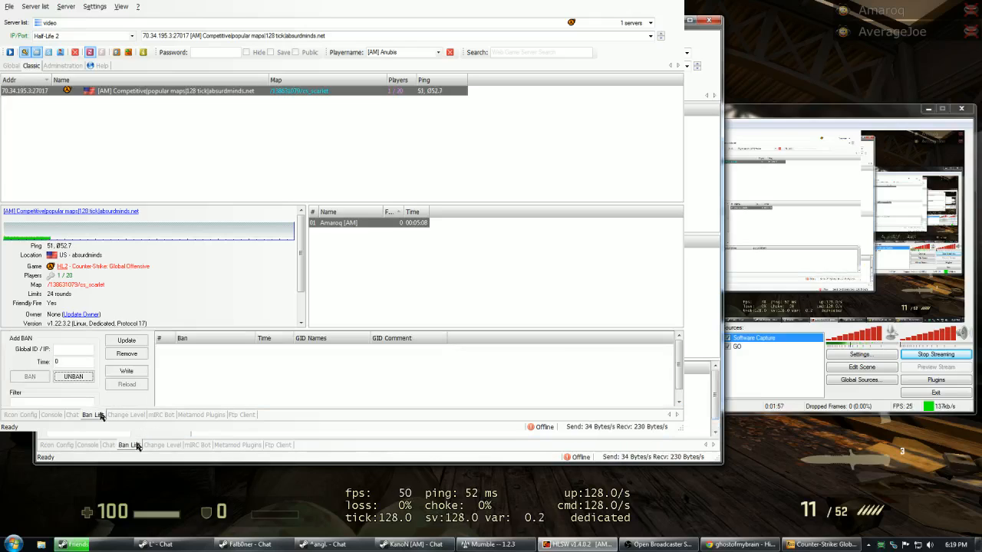
Enter 'STEAM_' as the Global ID for a new ban, then show the Change Level panel
left_click(125, 341)
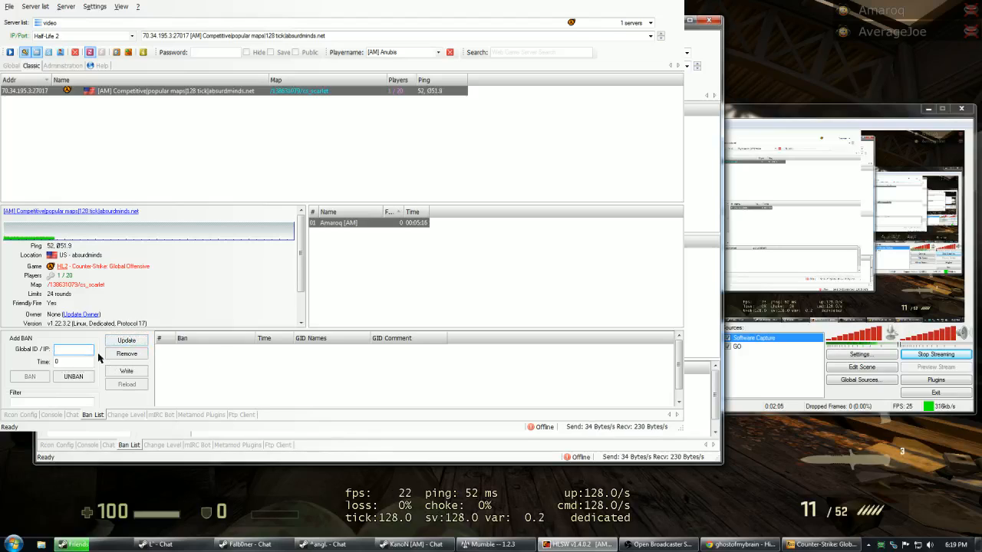
type("STEAM_")
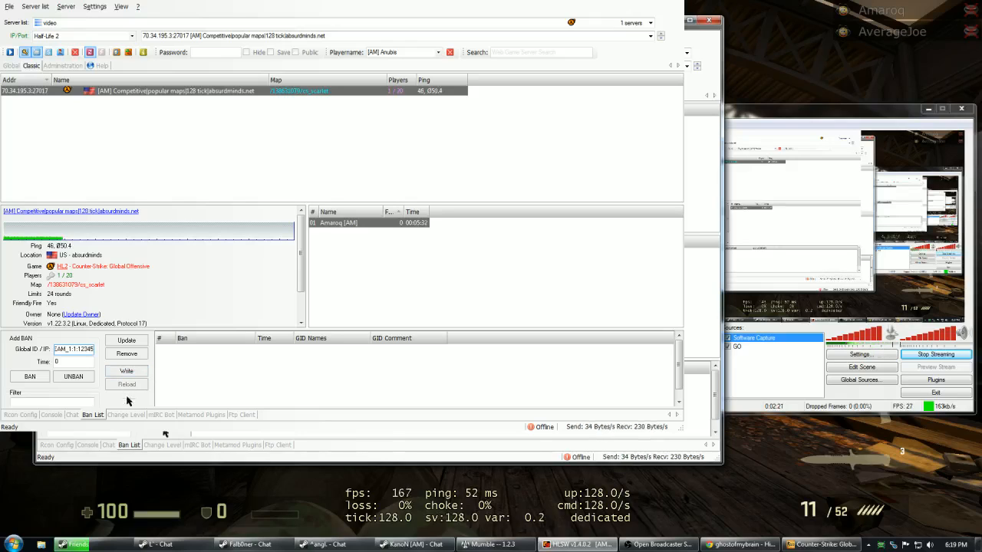
left_click(125, 414)
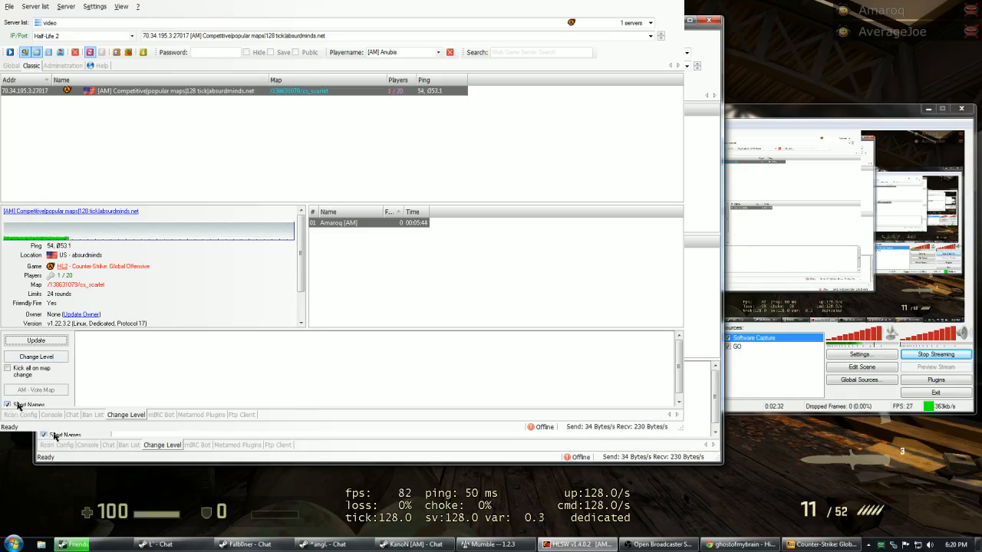
View the mIRC Bot and Metamod Plugins panels, ending on the FTP Client listing the HLSW data folder
left_click(161, 415)
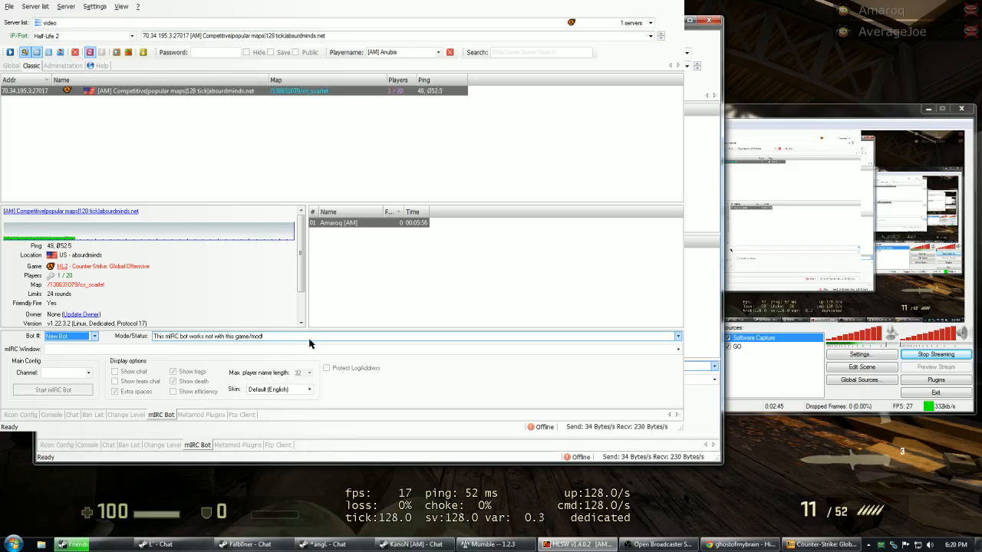
left_click(201, 414)
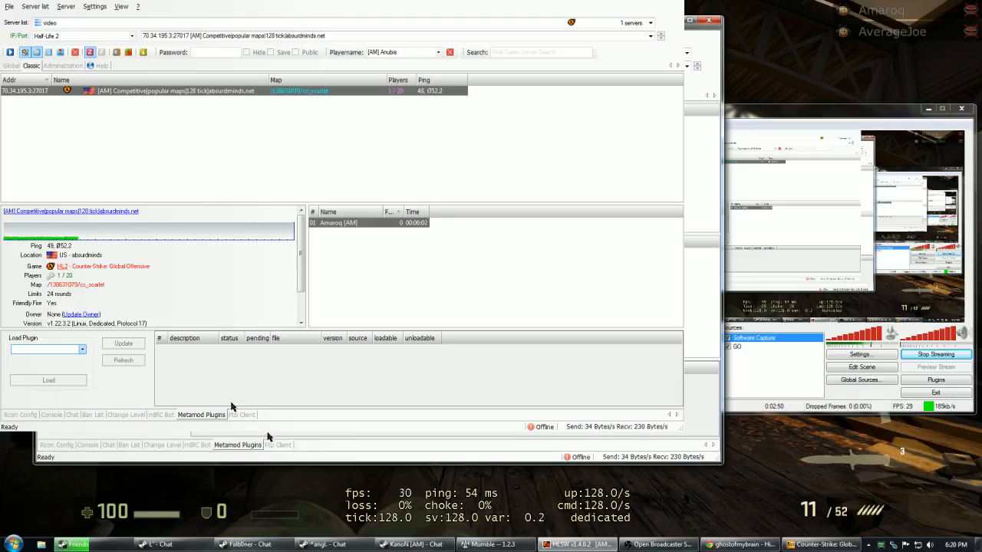
left_click(242, 414)
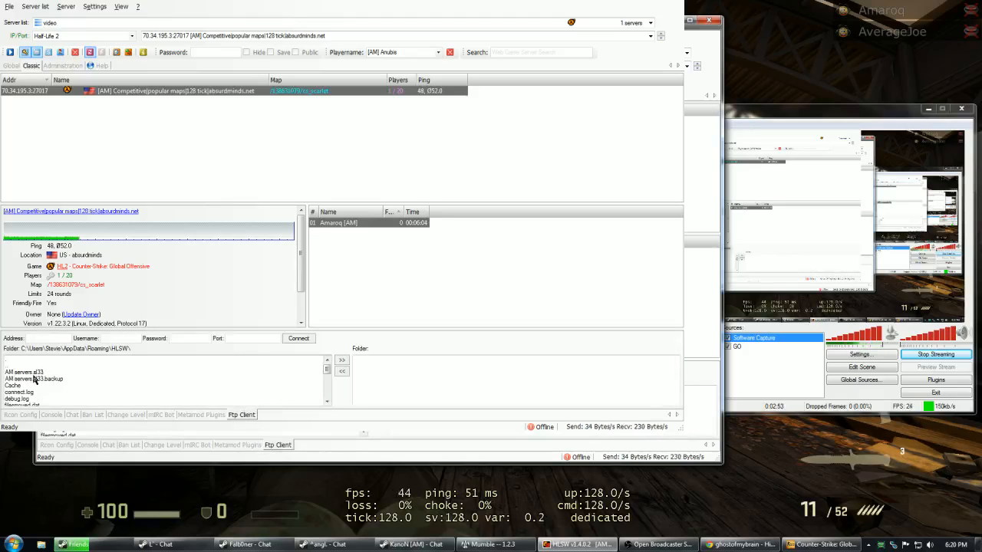